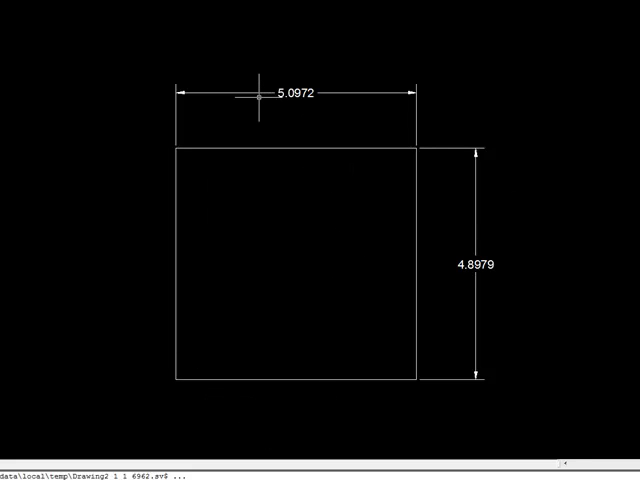
{"action": "mouse_move", "coordinate": [466, 106]}
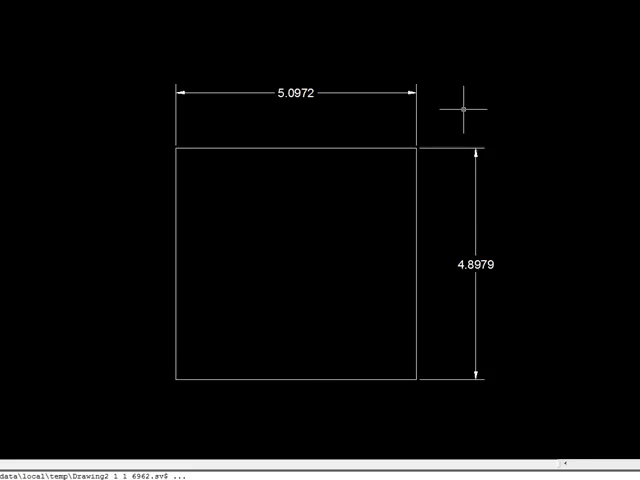
Inspect the width dimension, then switch to the Parametric ribbon's constraint tools
{"action": "left_click", "coordinate": [296, 90]}
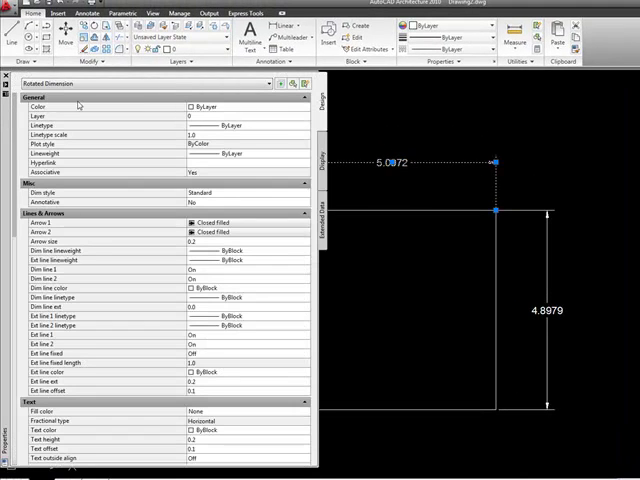
{"action": "mouse_move", "coordinate": [260, 236]}
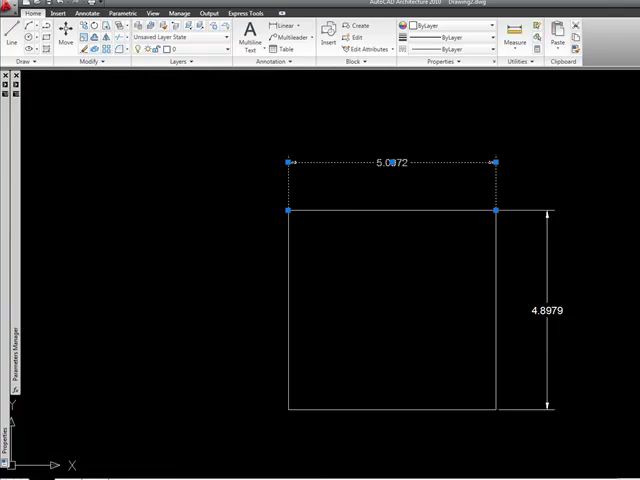
{"action": "mouse_move", "coordinate": [592, 176]}
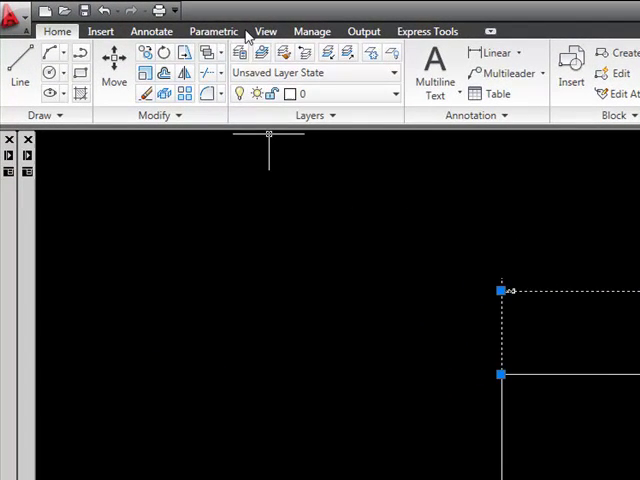
{"action": "left_click", "coordinate": [212, 30]}
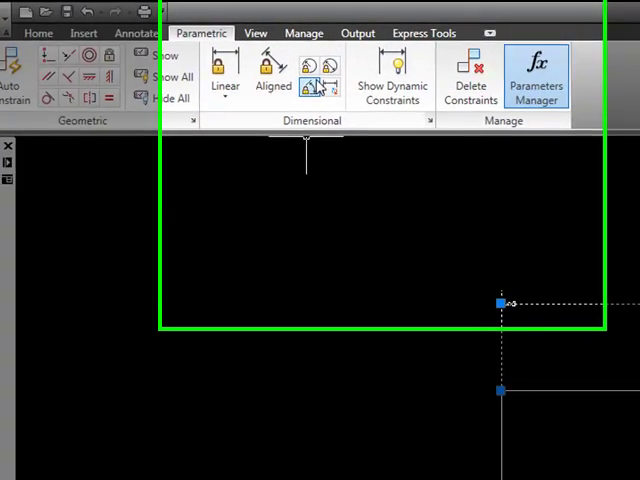
{"action": "mouse_move", "coordinate": [316, 88]}
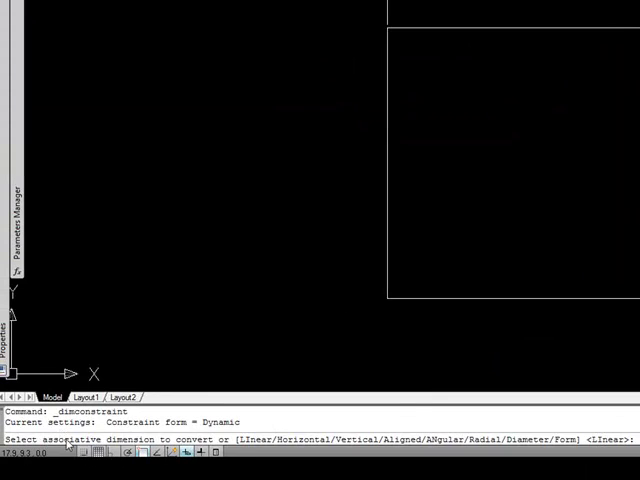
{"action": "mouse_move", "coordinate": [520, 272]}
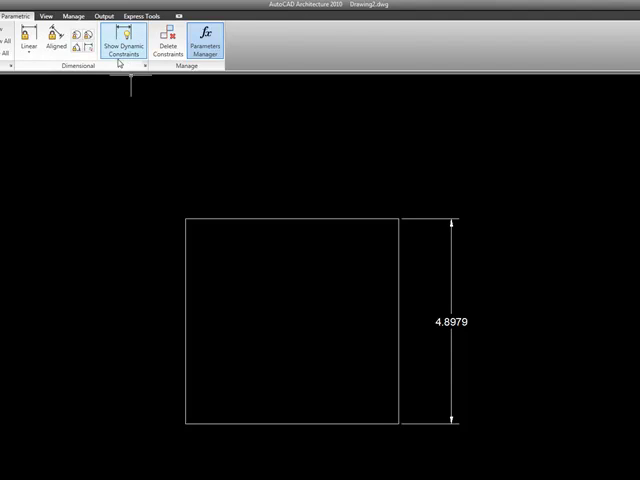
{"action": "left_click", "coordinate": [122, 44]}
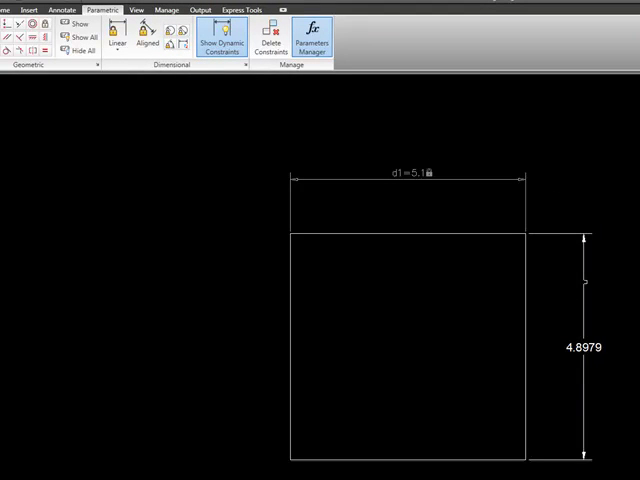
Convert the right-hand 4.8979 height dimension into dimensional constraint d2
{"action": "double_click", "coordinate": [578, 348]}
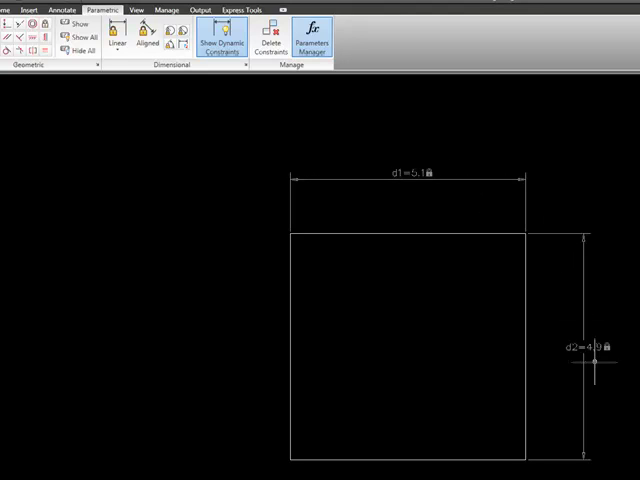
{"action": "mouse_move", "coordinate": [382, 162]}
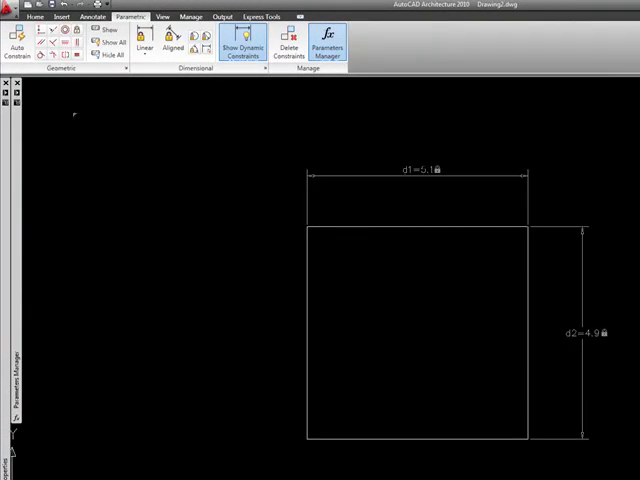
In the Parameters Manager, edit d1's expression so the width constraint becomes 6
{"action": "left_click", "coordinate": [324, 44]}
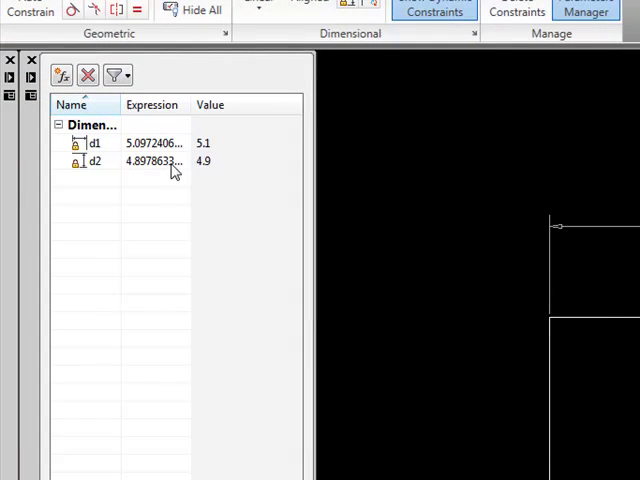
{"action": "left_click", "coordinate": [150, 144]}
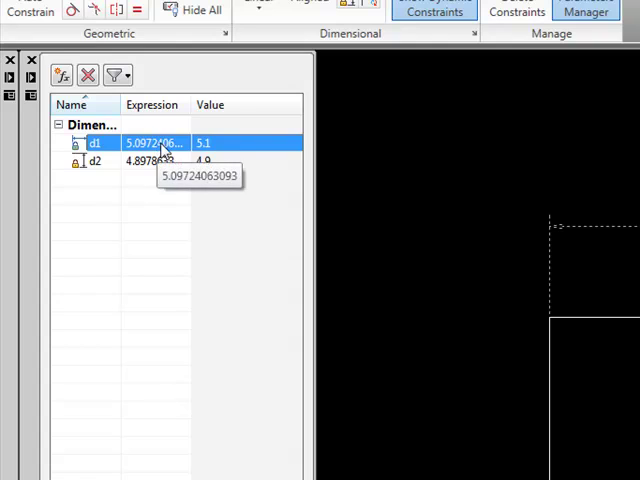
{"action": "double_click", "coordinate": [152, 144]}
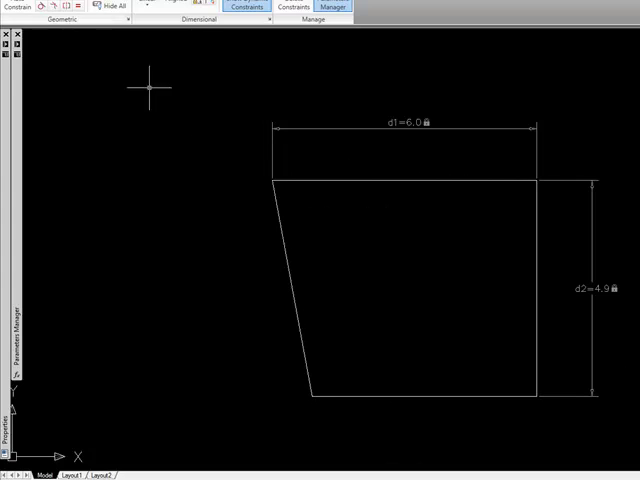
{"action": "mouse_move", "coordinate": [556, 140]}
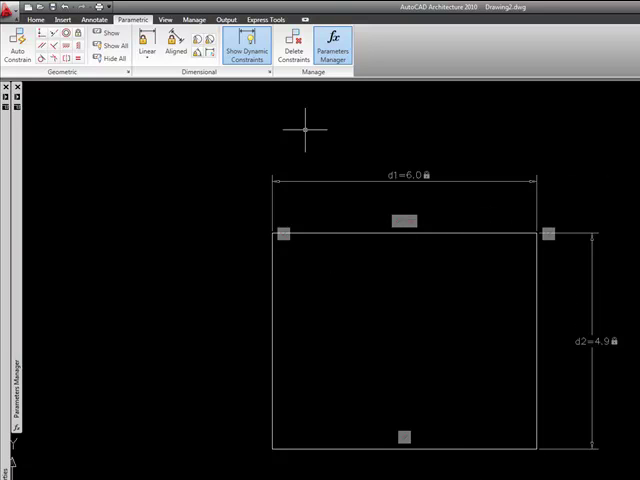
Reopen the Parameters Manager to verify d1 at 6.0 and d2 at 4.9
{"action": "left_click", "coordinate": [332, 48]}
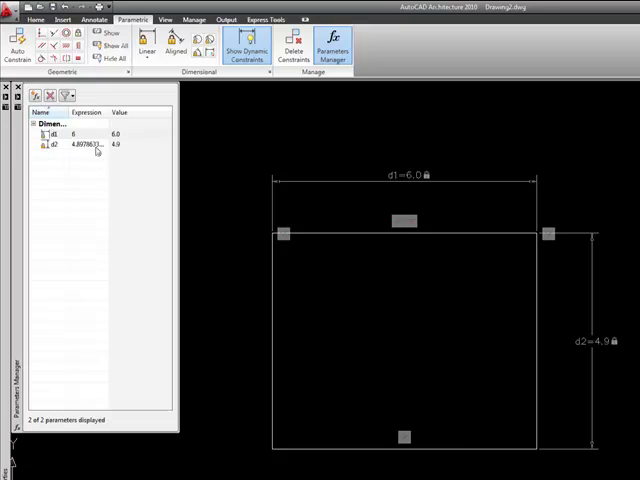